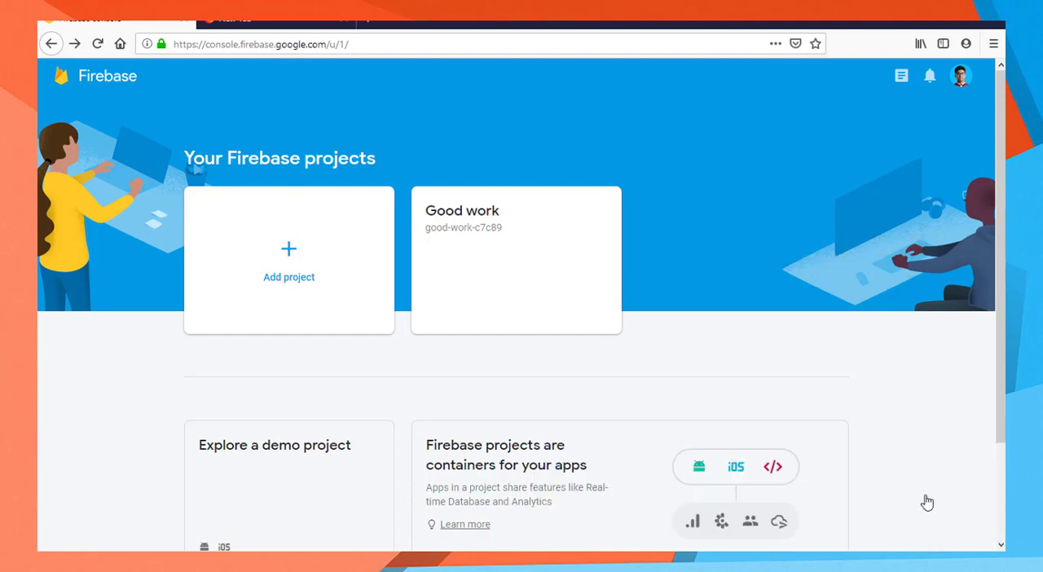
mouse_move(639, 356)
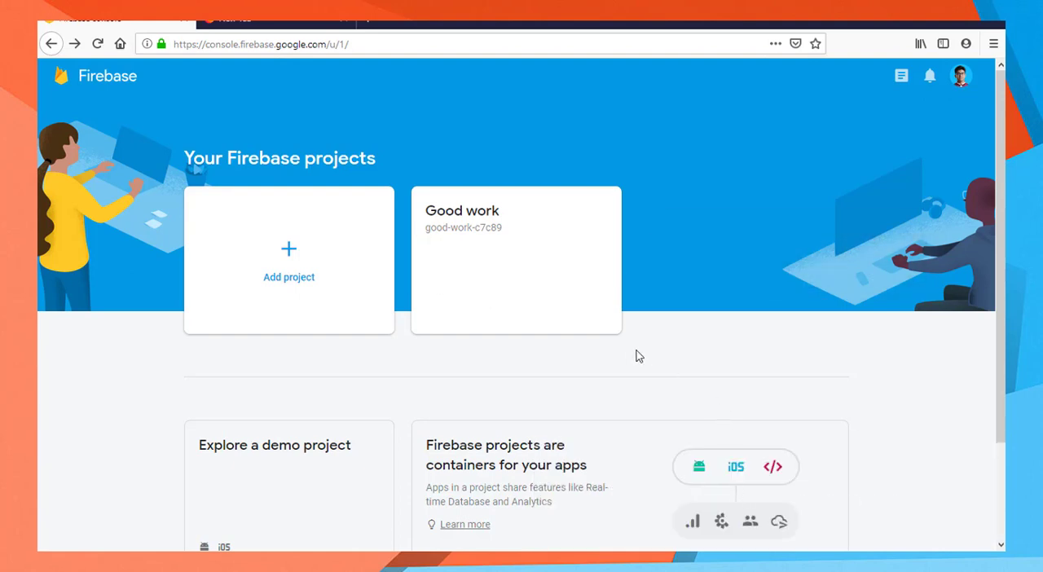
mouse_move(509, 382)
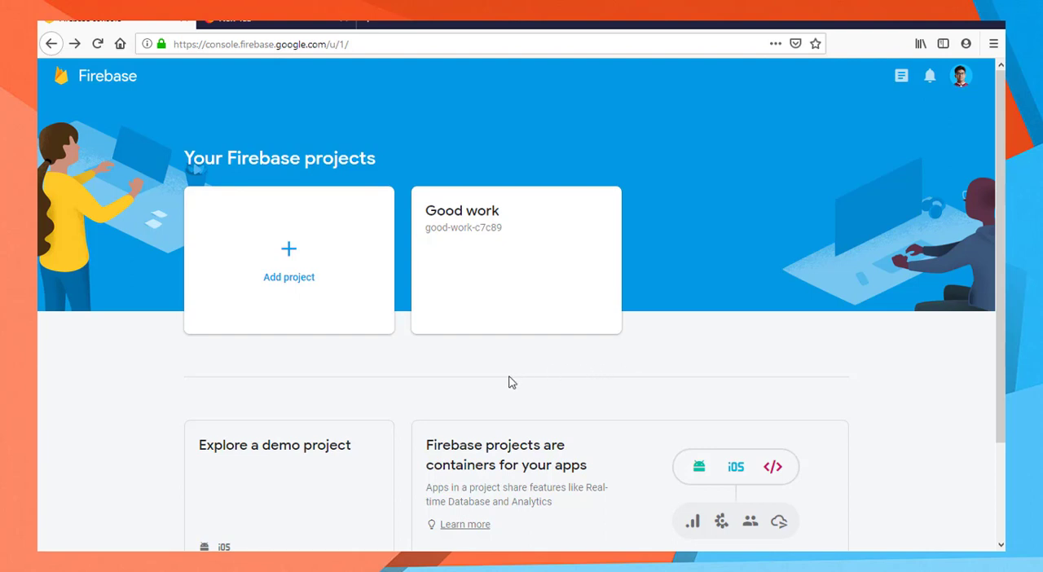
mouse_move(463, 357)
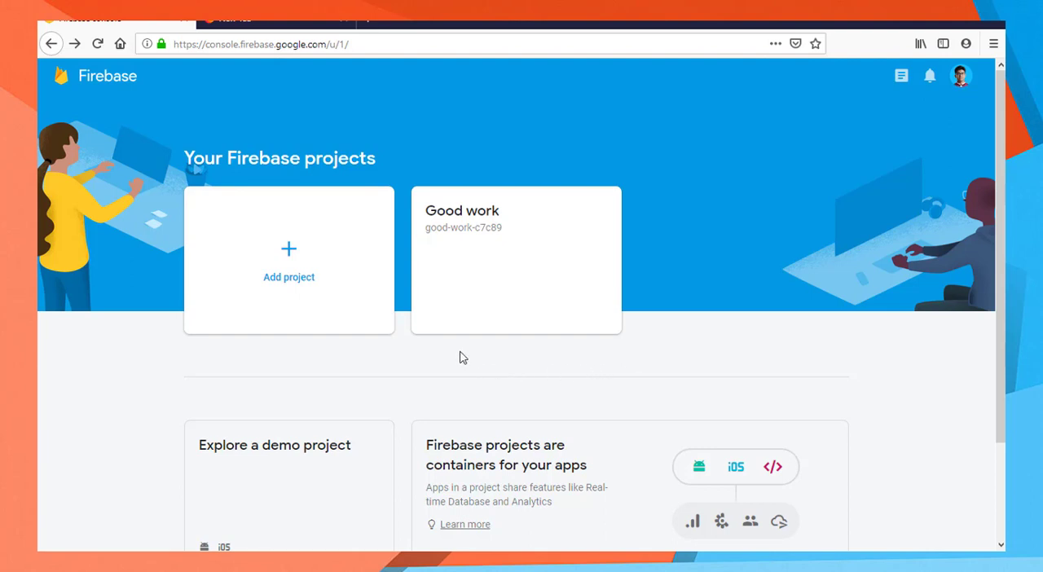
mouse_move(121, 375)
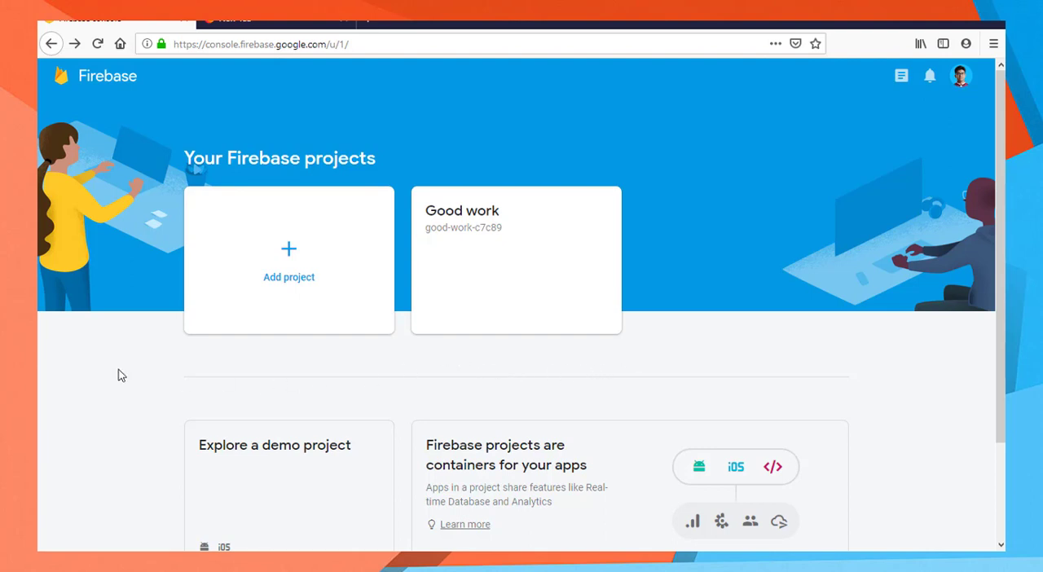
mouse_move(82, 257)
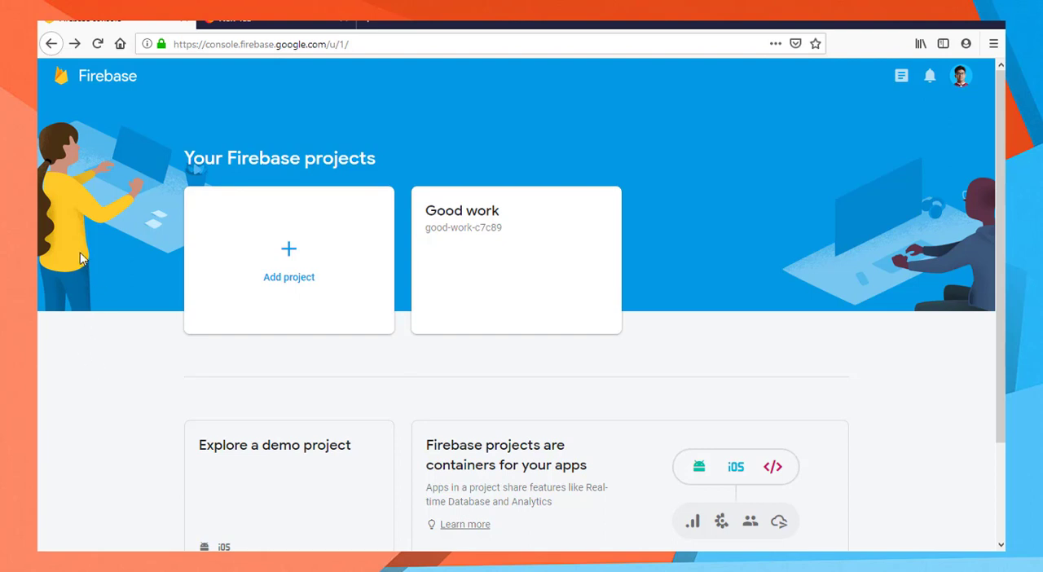
mouse_move(85, 254)
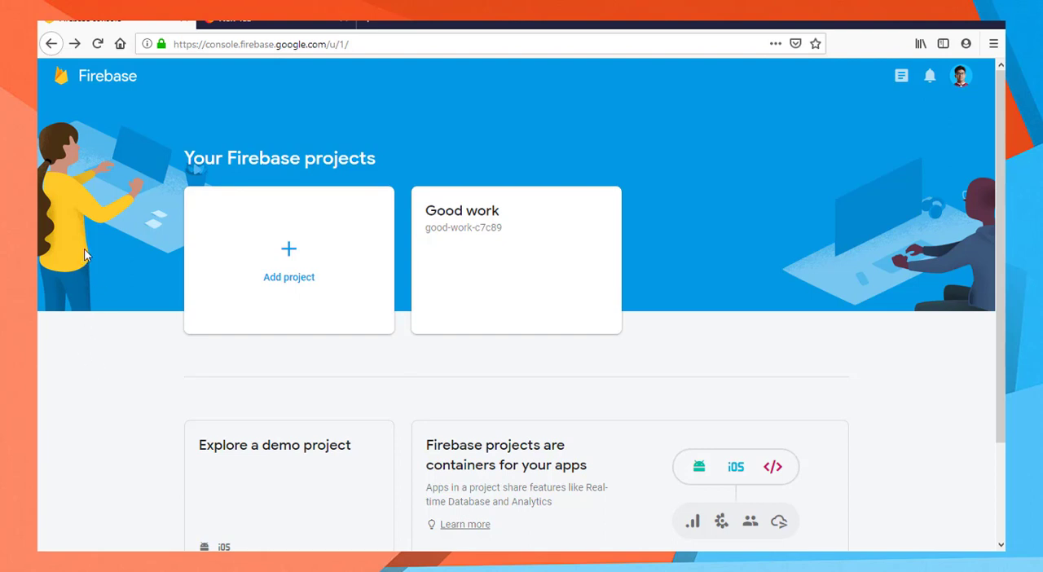
- Start a new Firebase project named 'My Awesome Project'
click(285, 44)
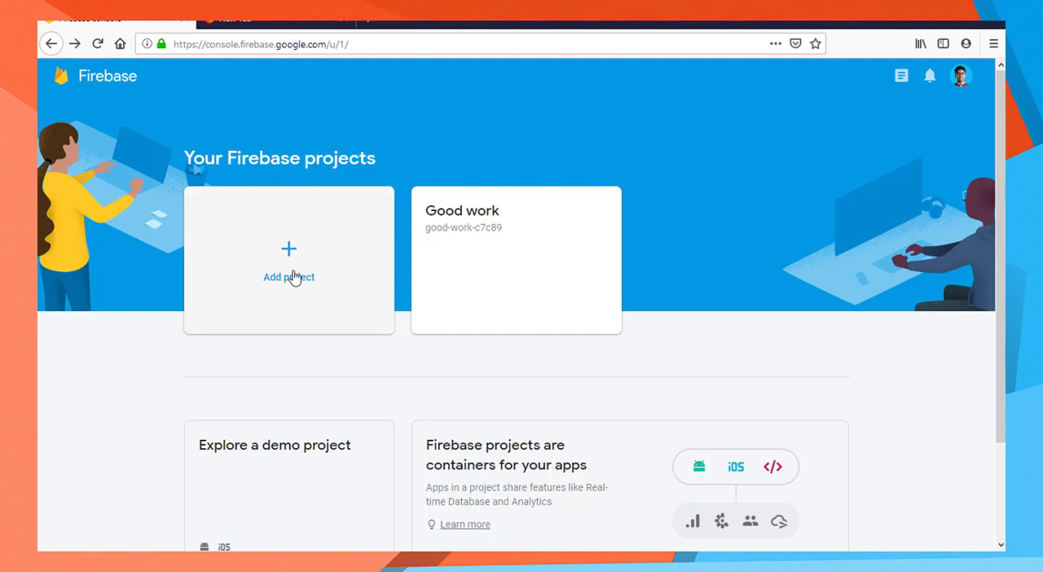
click(289, 261)
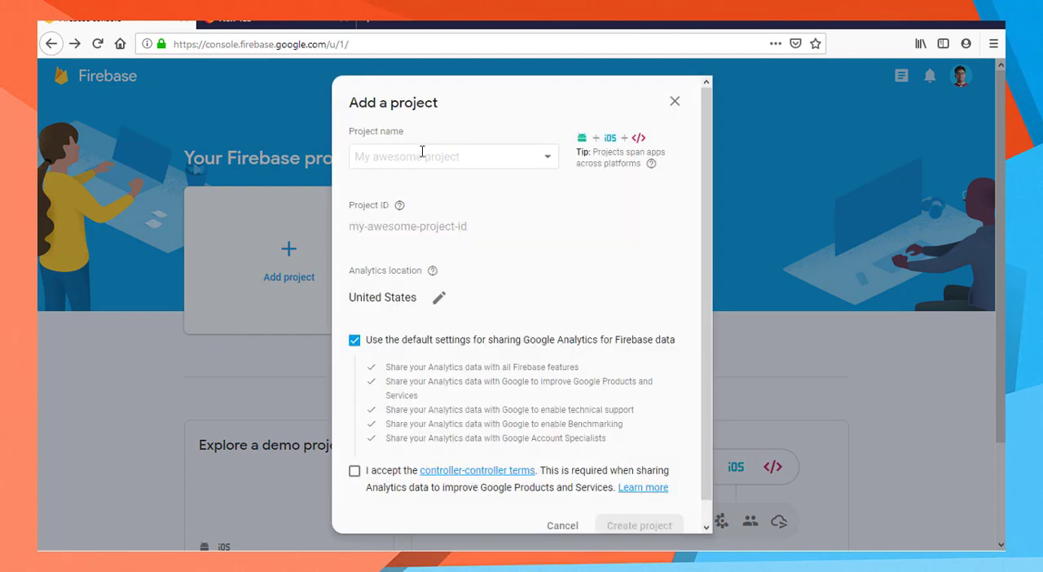
click(454, 157)
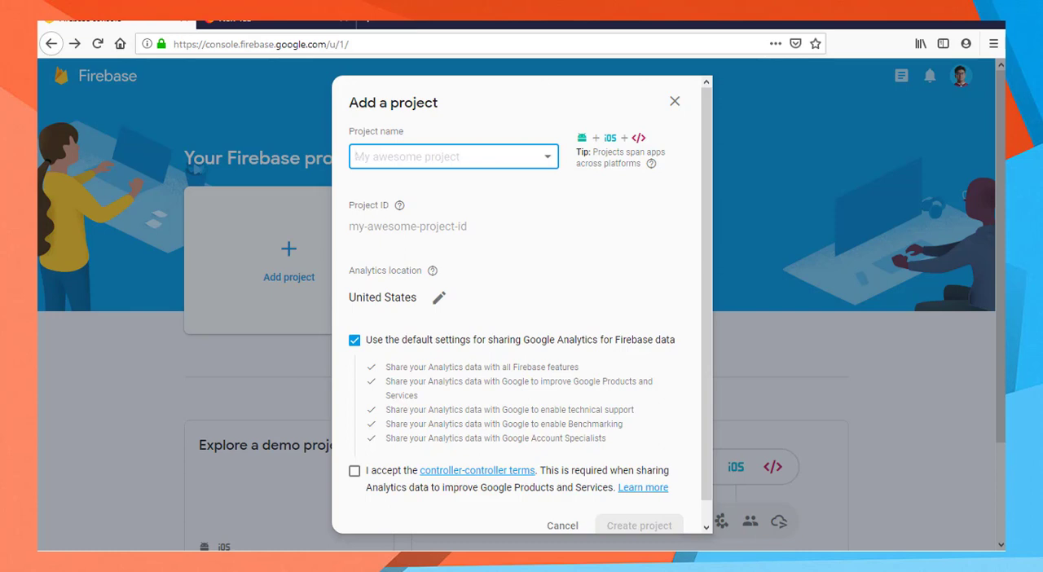
text(My Awesome Project)
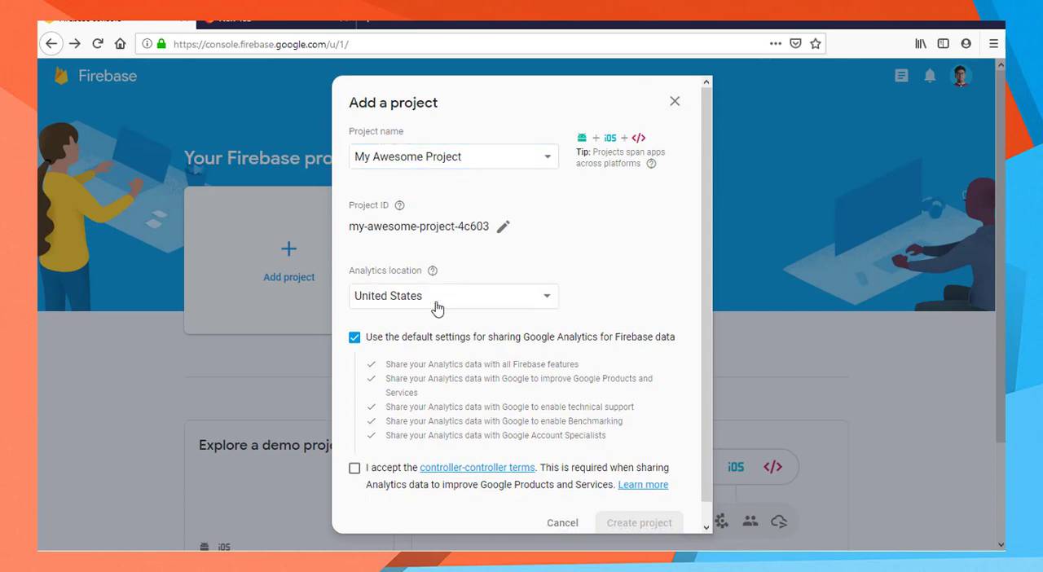
- Choose Bangladesh as the project's Analytics location
click(453, 296)
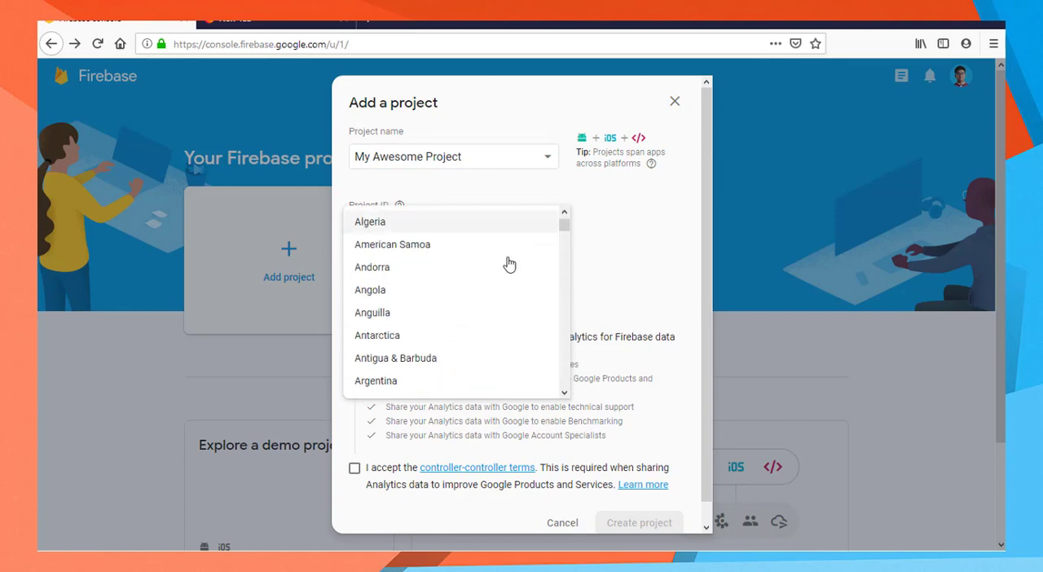
scroll(down, 3)
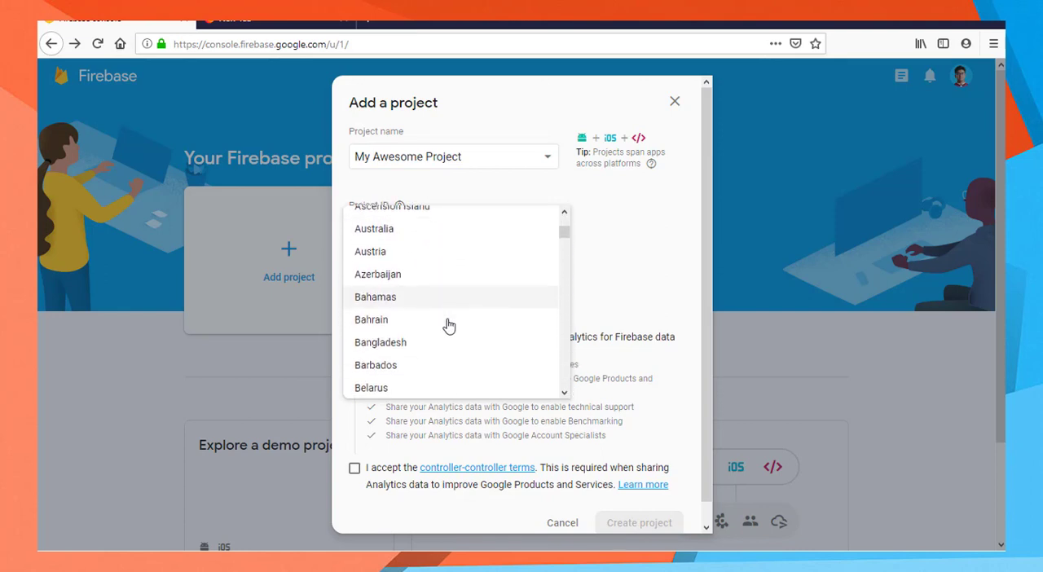
click(379, 341)
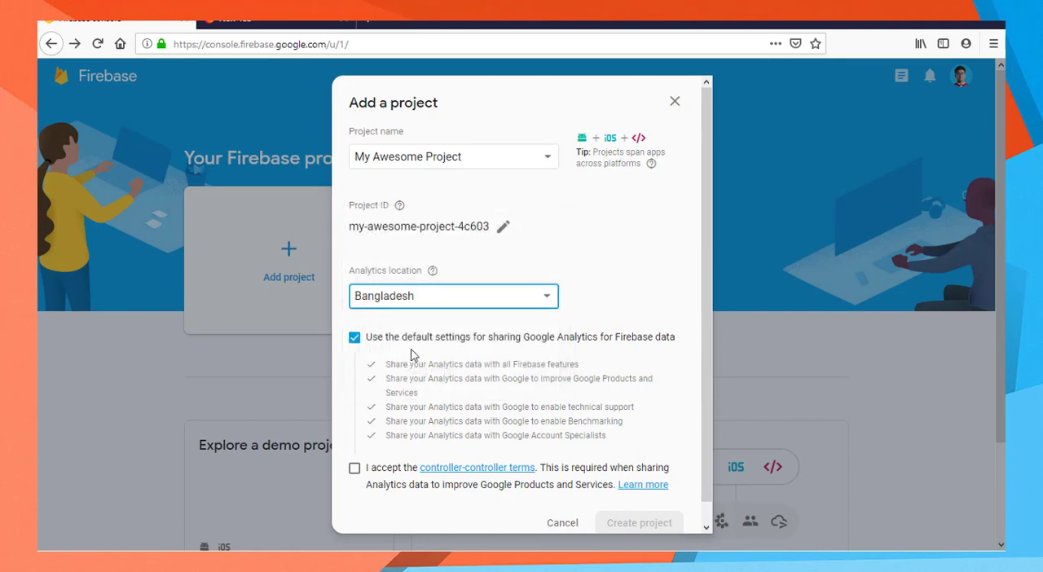
mouse_move(434, 270)
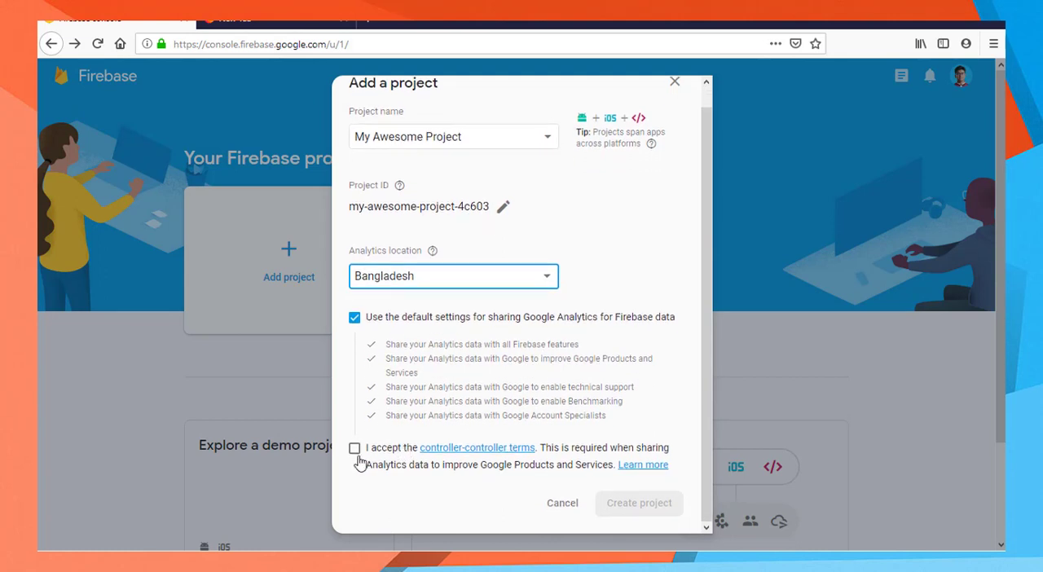
- Accept the analytics terms, create the project and continue into its overview
click(639, 503)
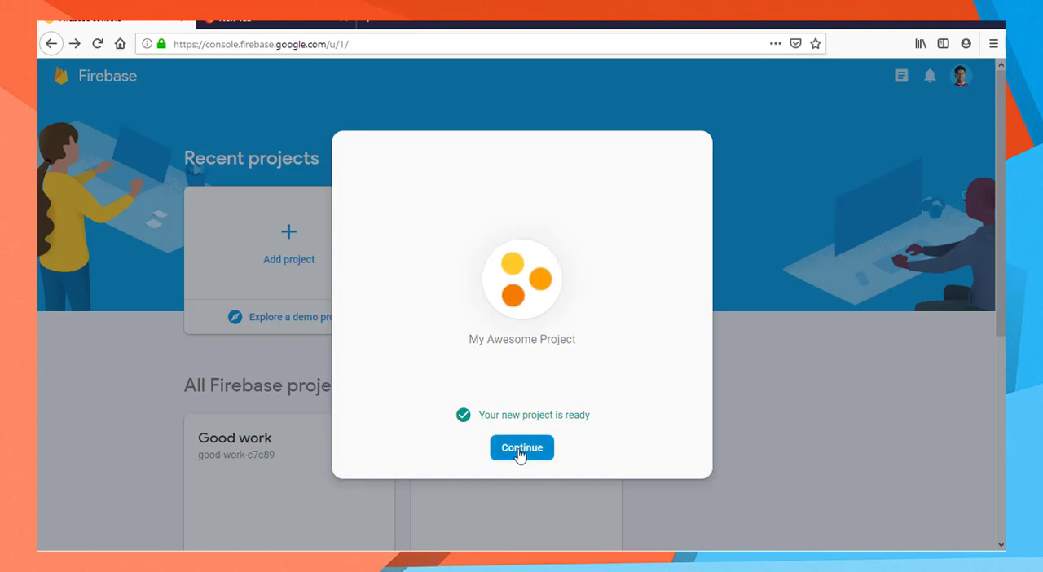
click(522, 447)
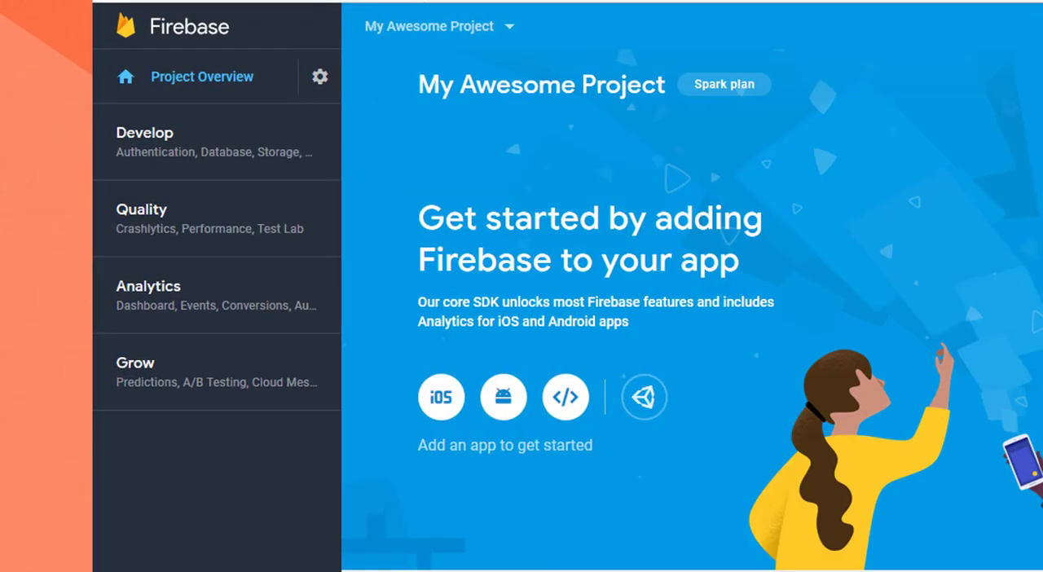
scroll(down, 3)
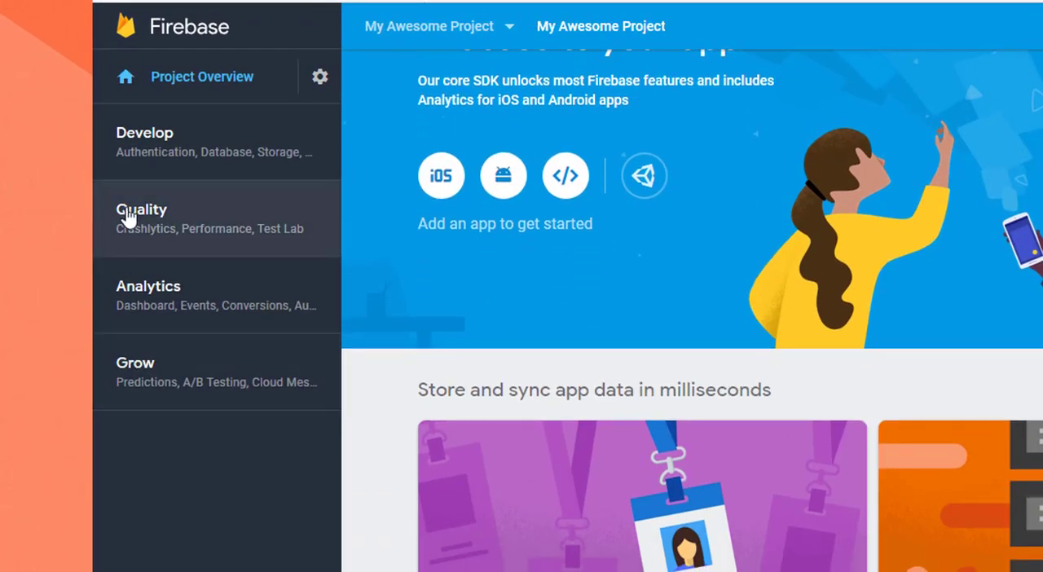
mouse_move(161, 180)
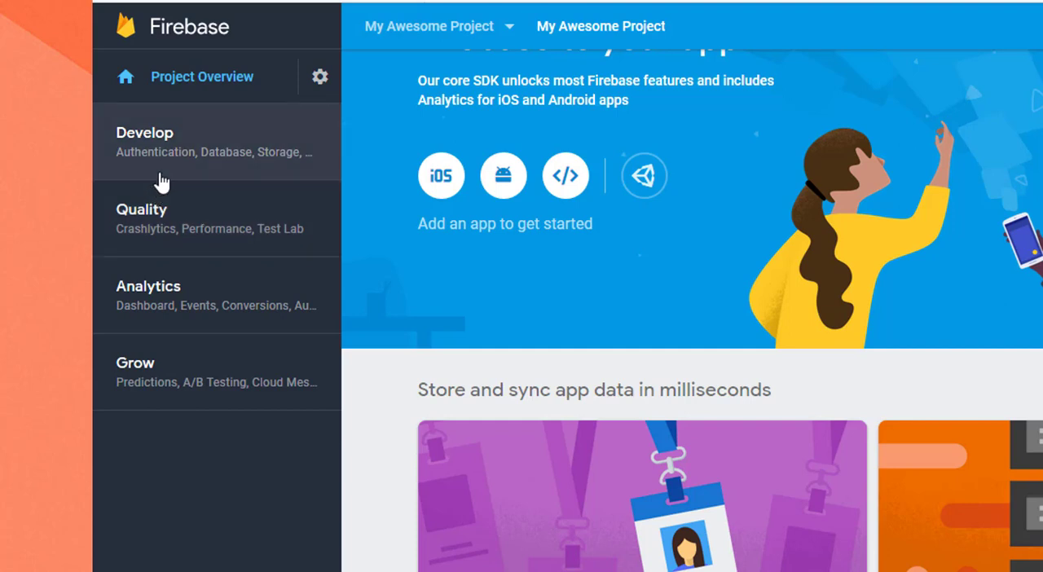
mouse_move(169, 235)
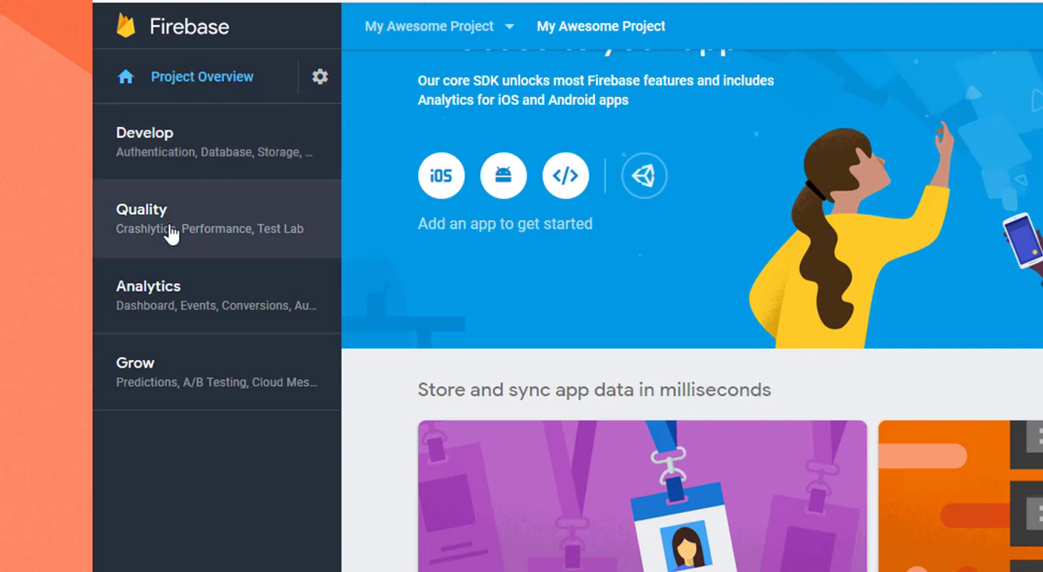
mouse_move(160, 390)
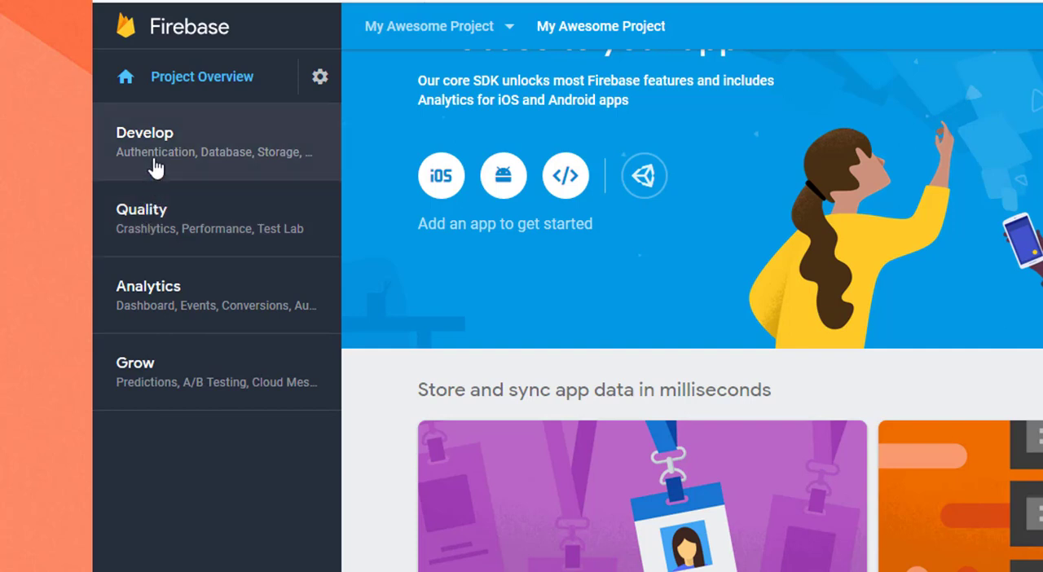
- Expand the Develop section to list Authentication, Database, Storage, Hosting, Functions and ML Kit
click(144, 142)
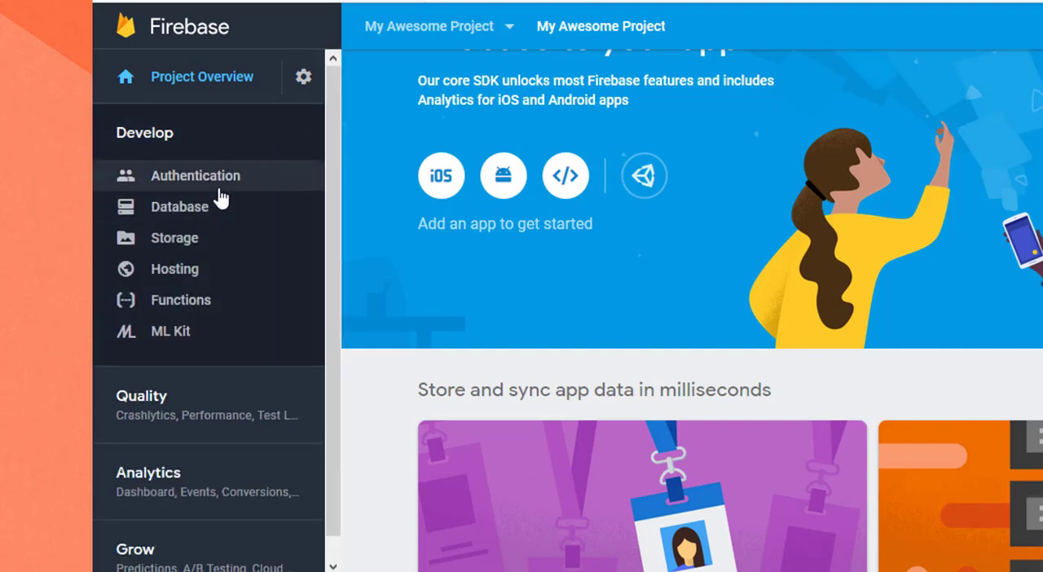
mouse_move(228, 178)
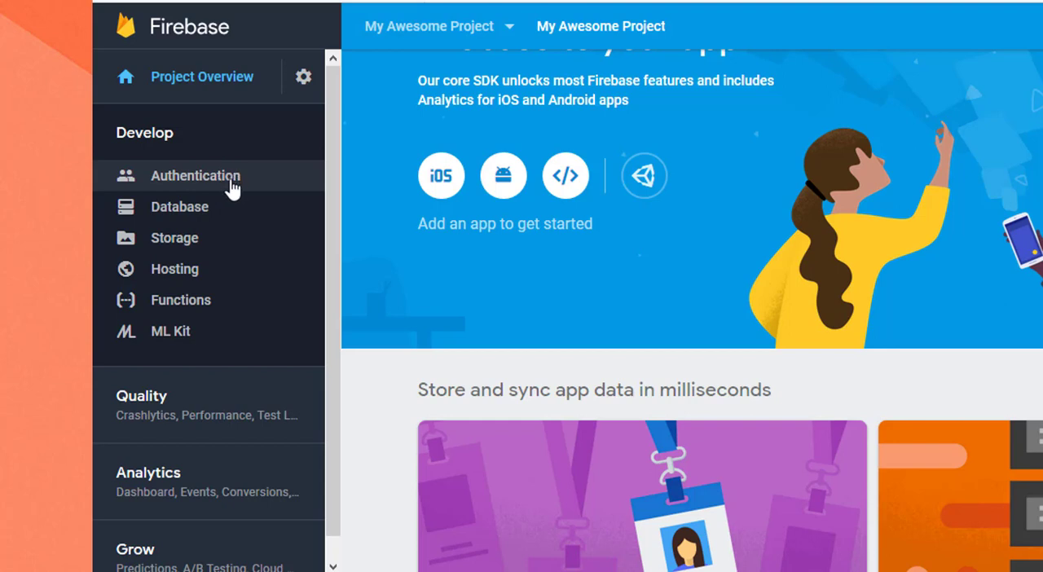
mouse_move(231, 176)
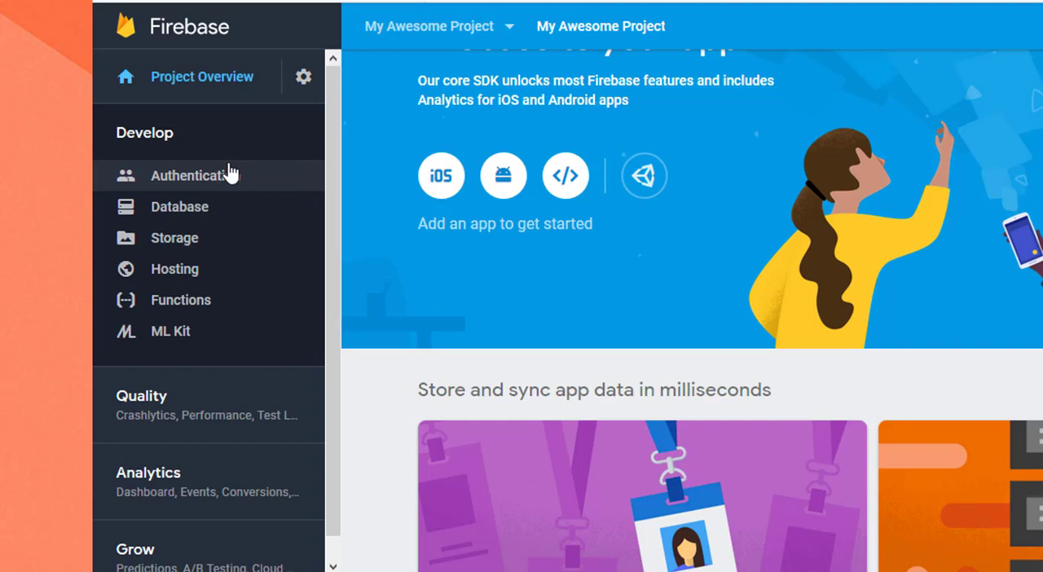
mouse_move(248, 180)
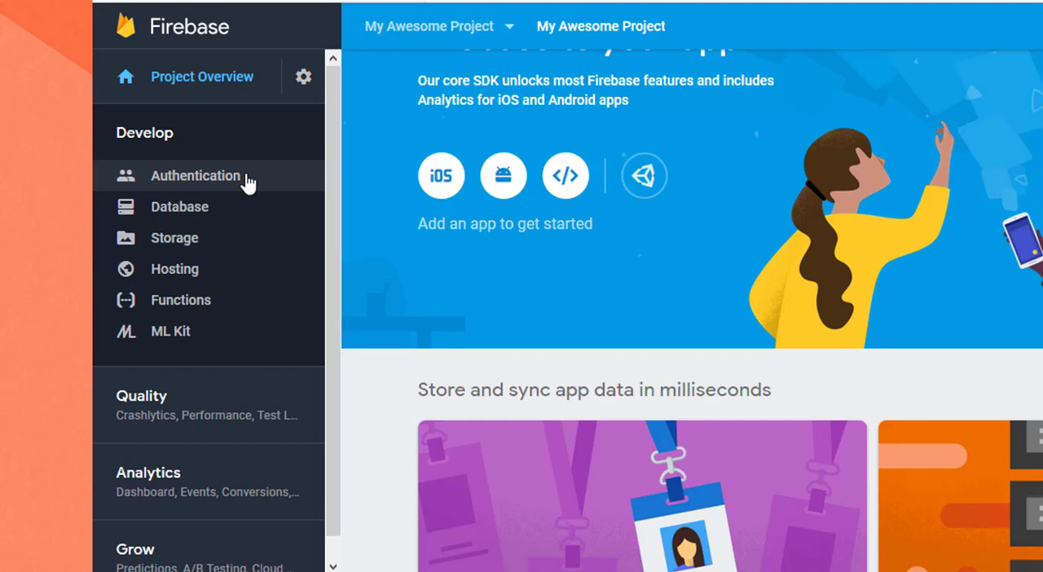
mouse_move(193, 215)
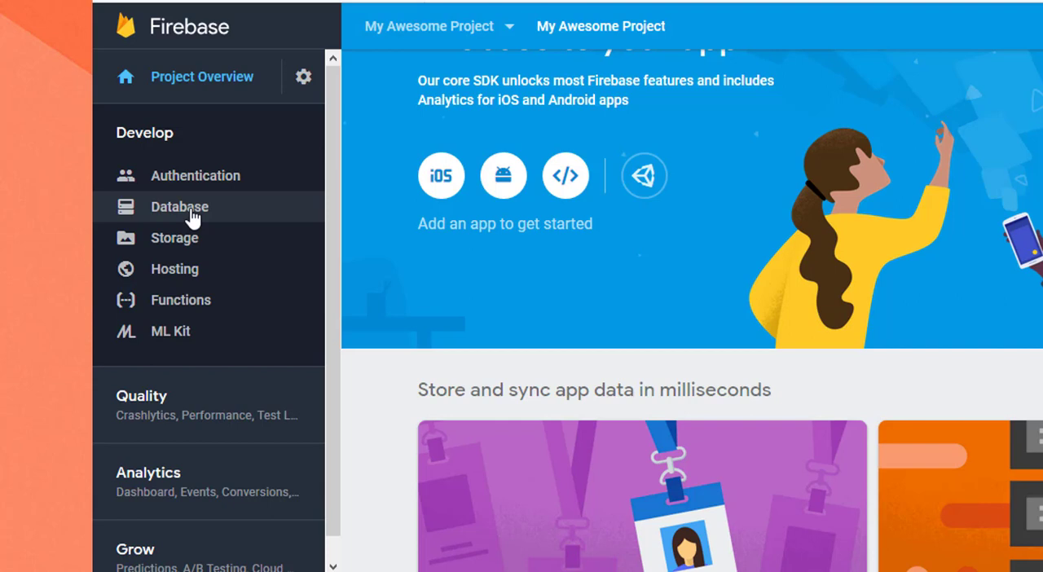
mouse_move(235, 232)
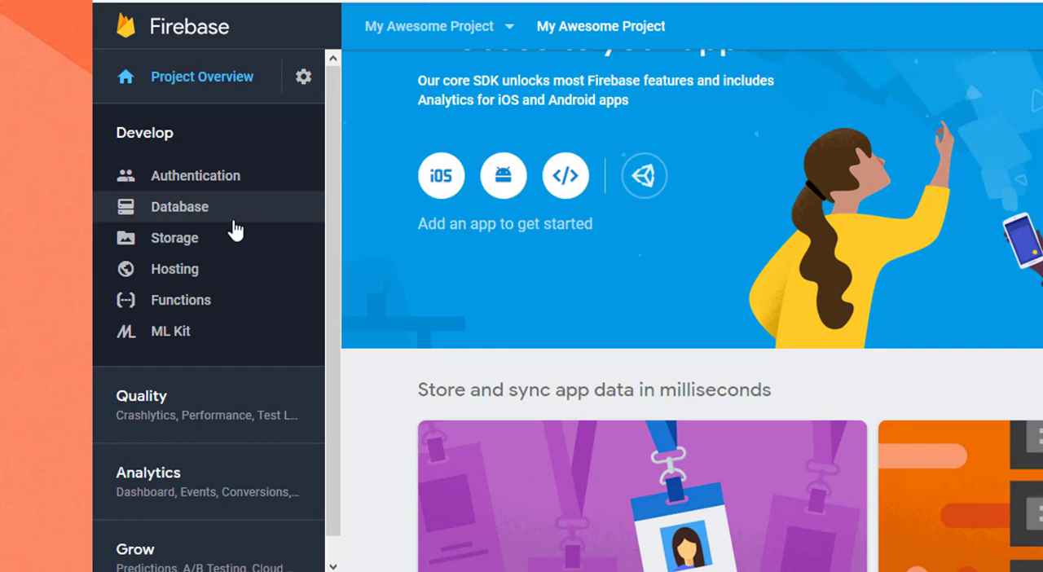
mouse_move(215, 204)
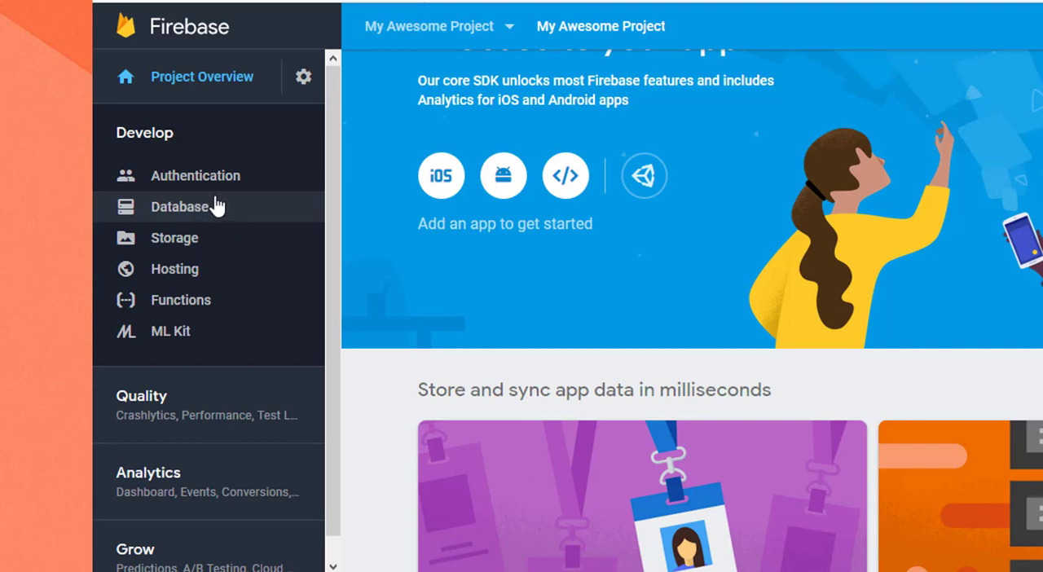
mouse_move(238, 215)
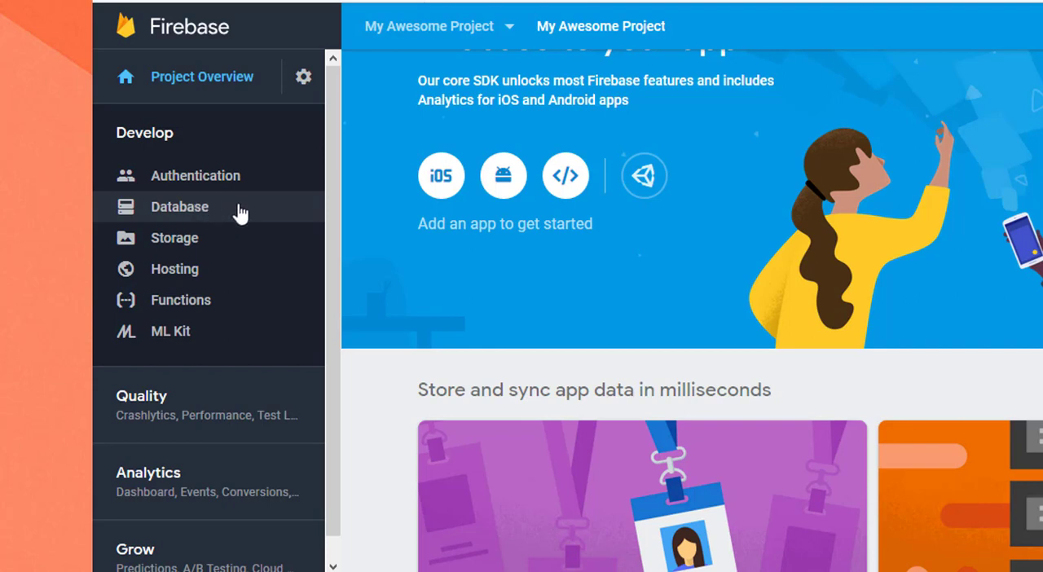
mouse_move(206, 238)
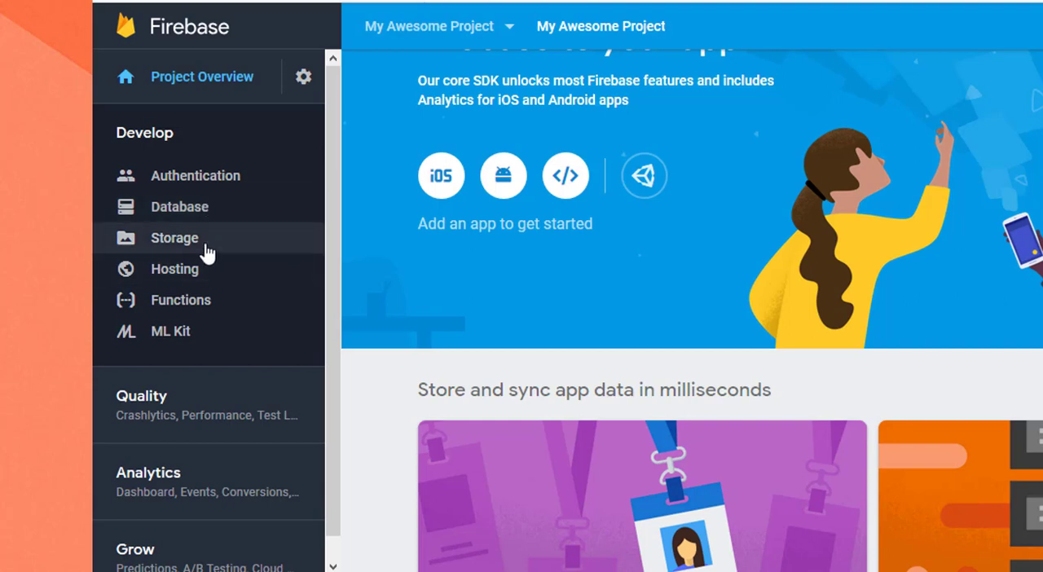
mouse_move(195, 215)
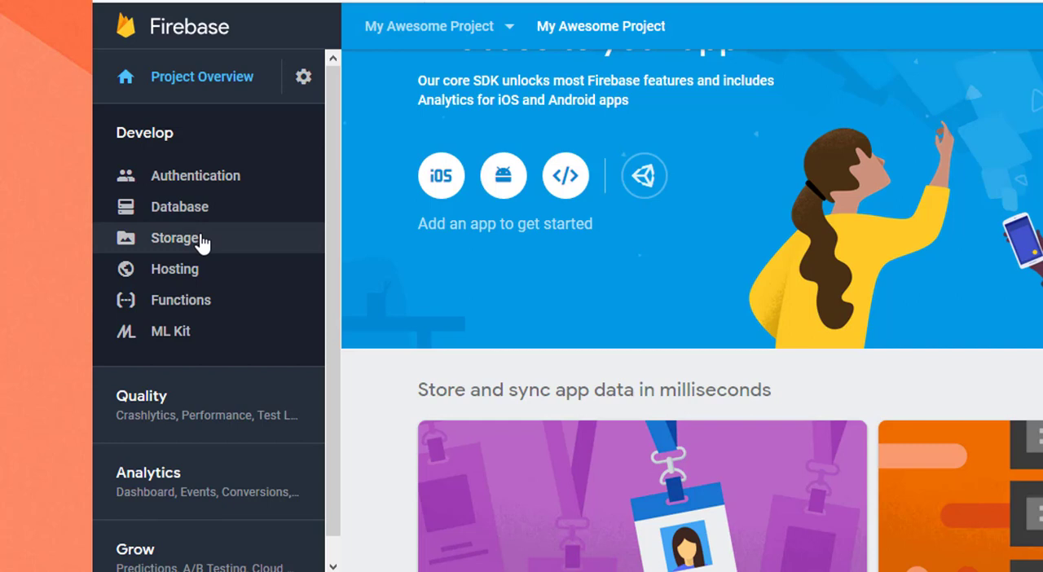
mouse_move(176, 269)
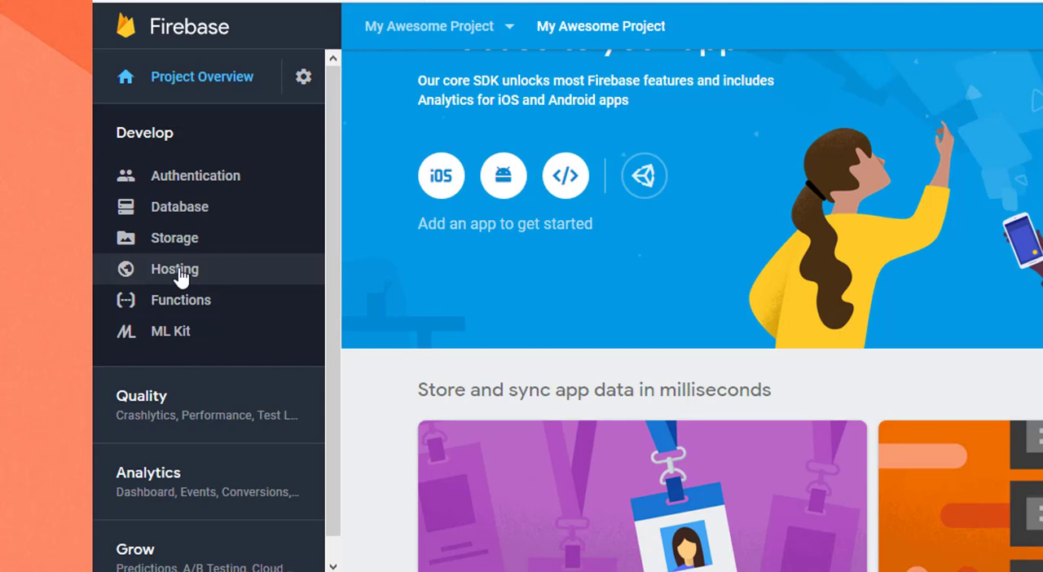
mouse_move(211, 313)
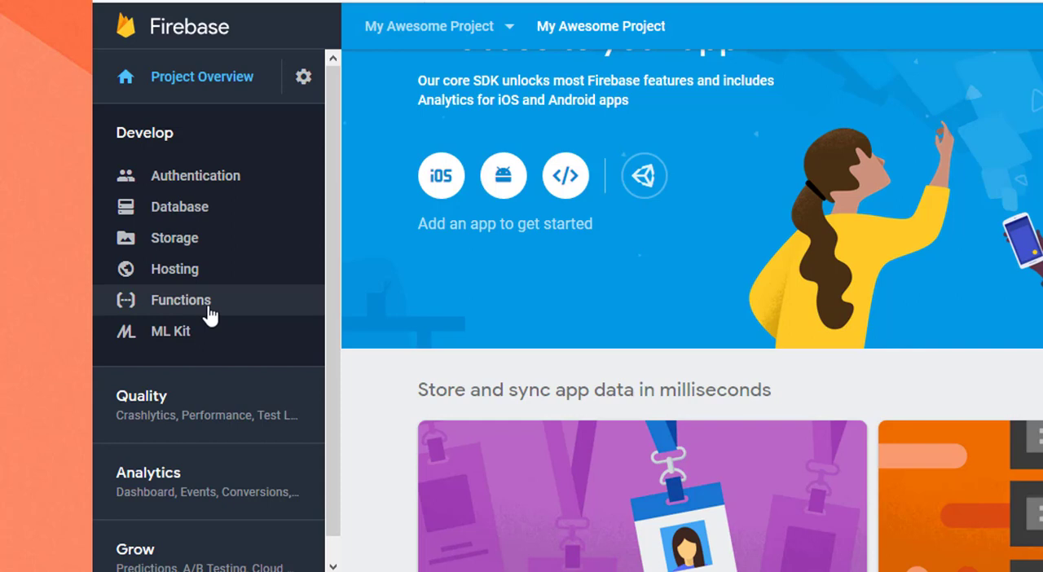
mouse_move(219, 316)
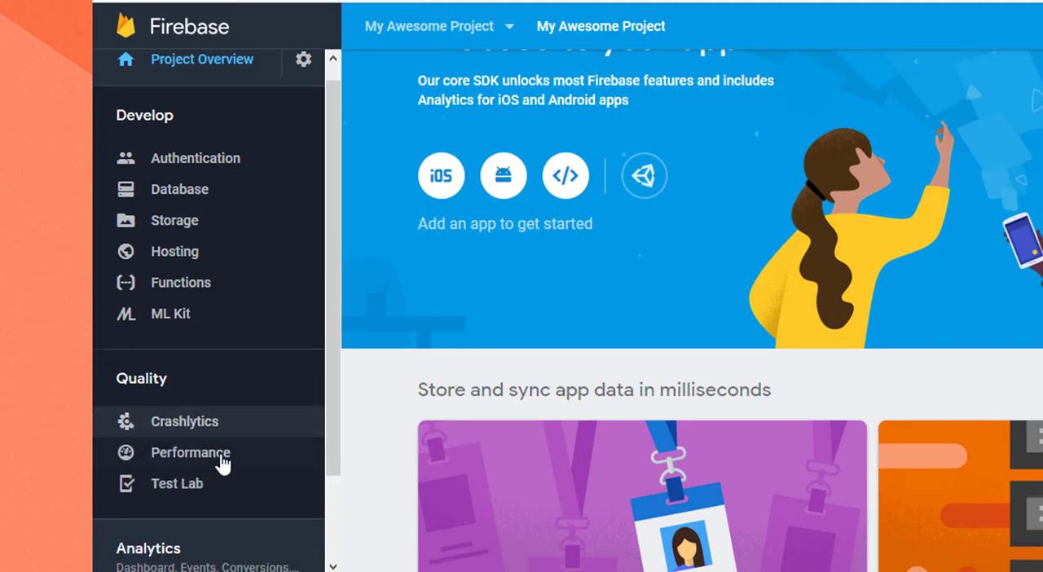
- Scroll the sidebar down to reach the Quality and Analytics sections
scroll(down, 3)
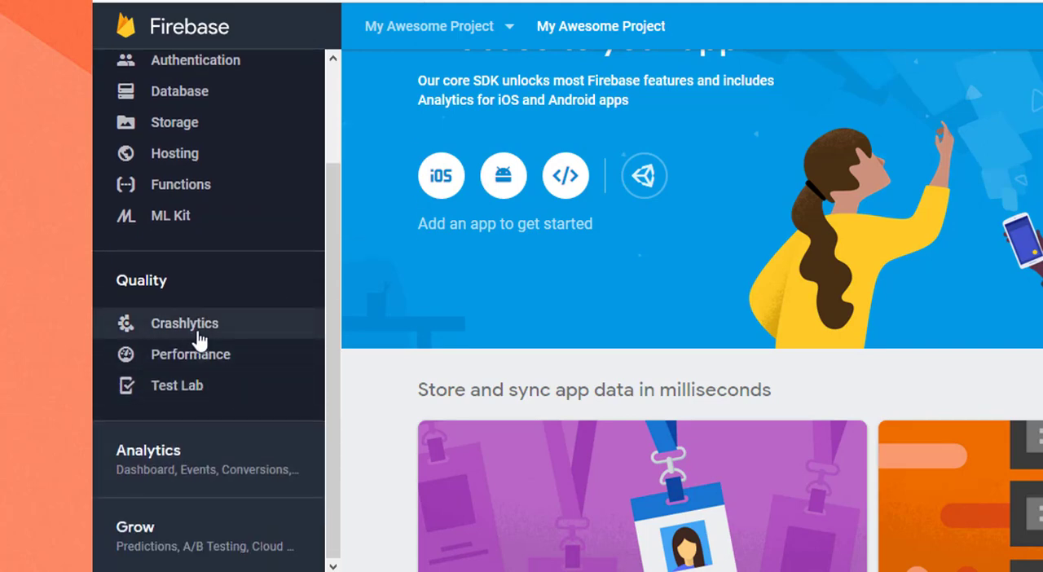
mouse_move(219, 342)
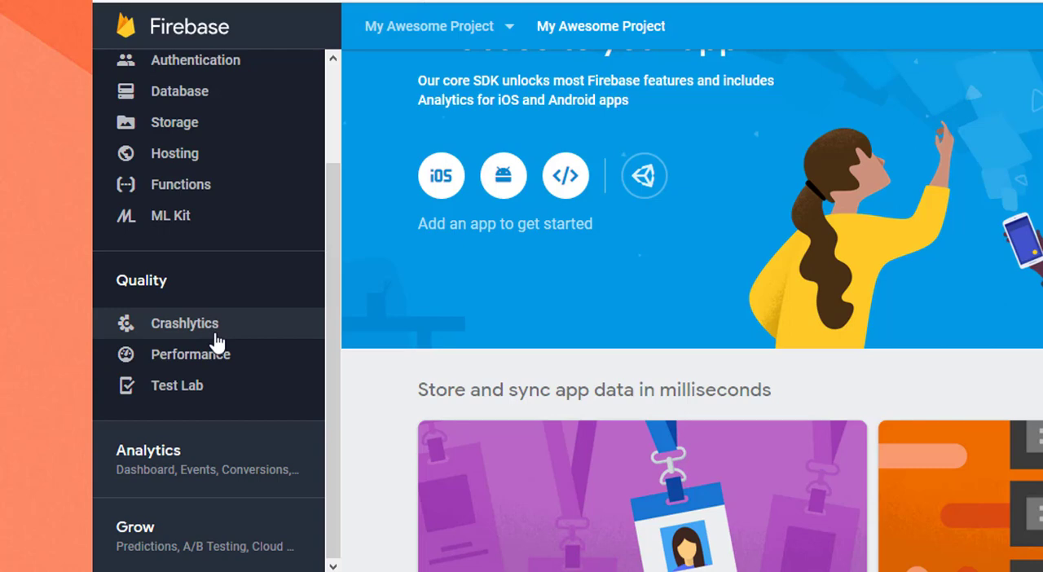
mouse_move(277, 497)
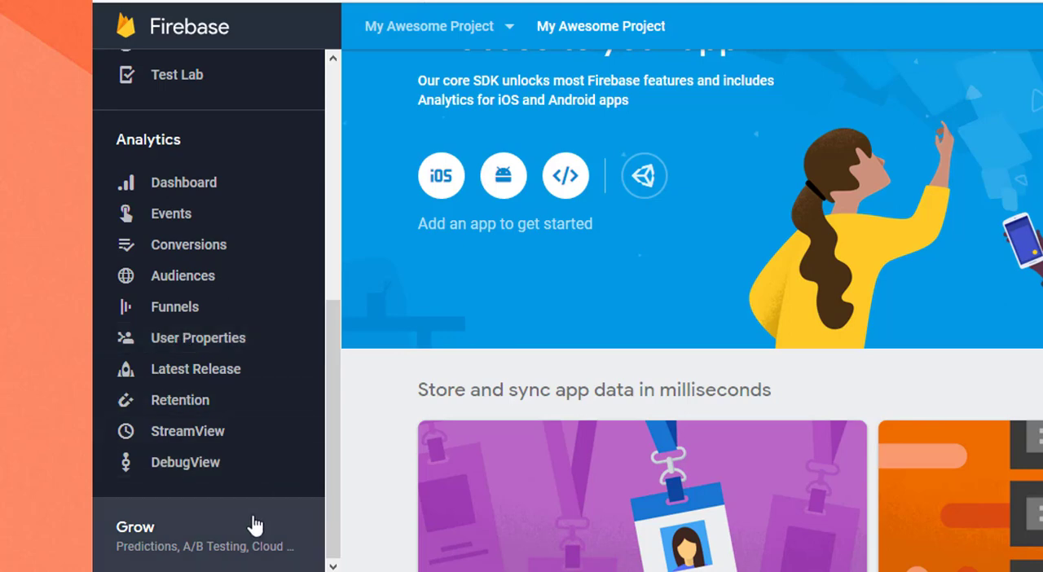
- Scroll the sidebar further to reach the Grow section's products
scroll(down, 3)
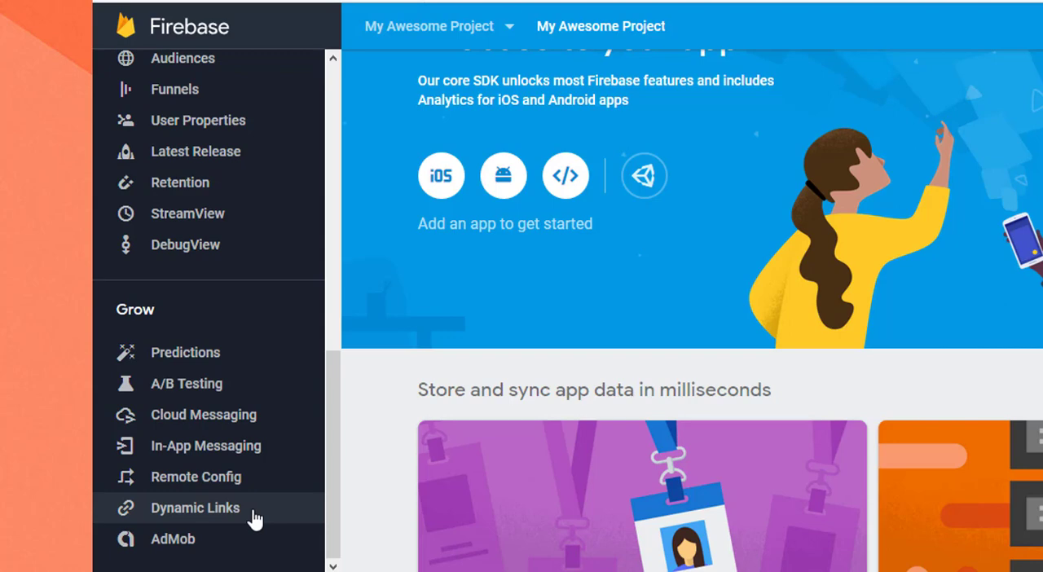
mouse_move(280, 520)
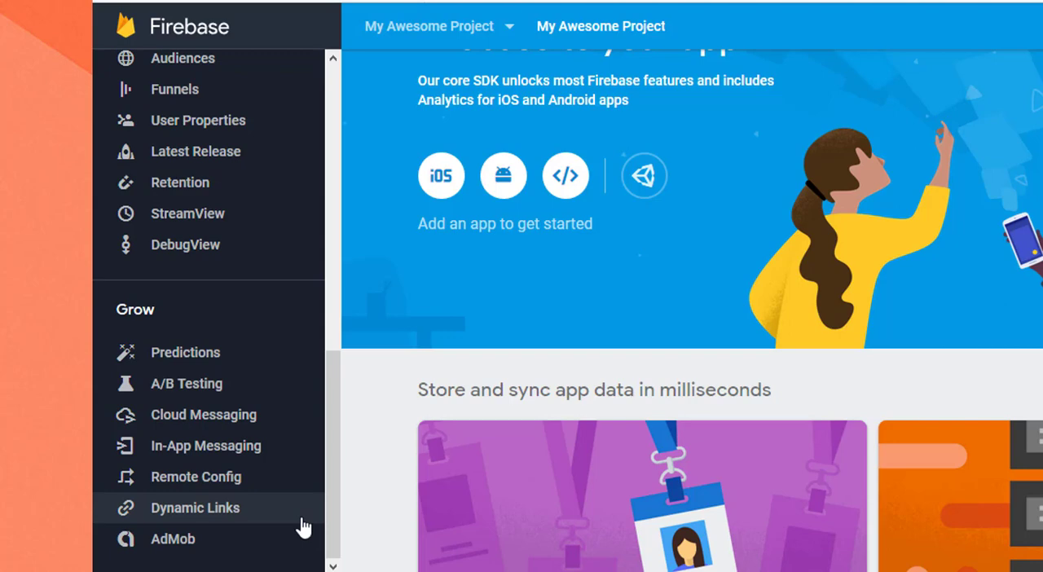
mouse_move(317, 528)
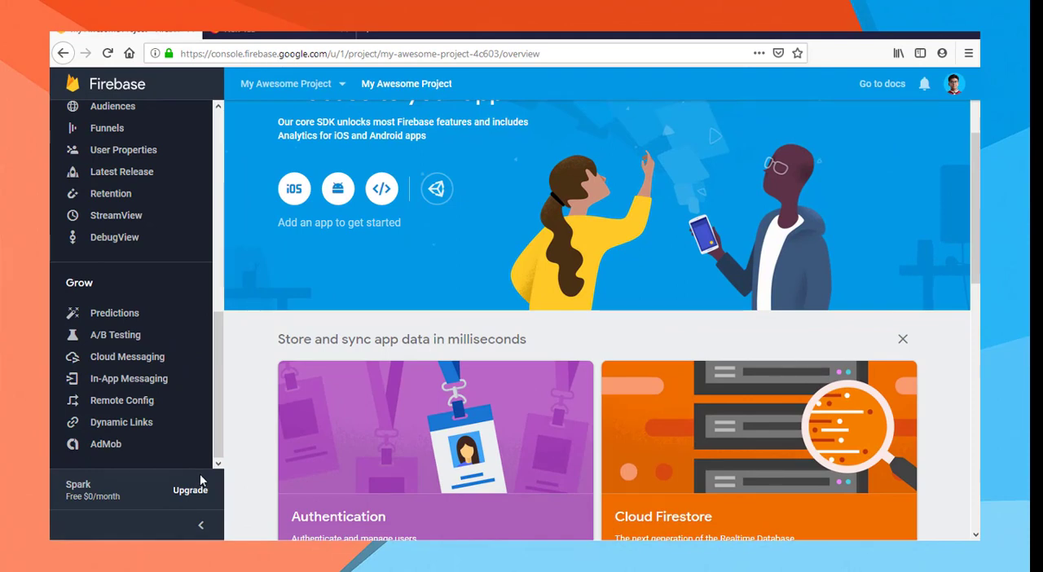
click(189, 489)
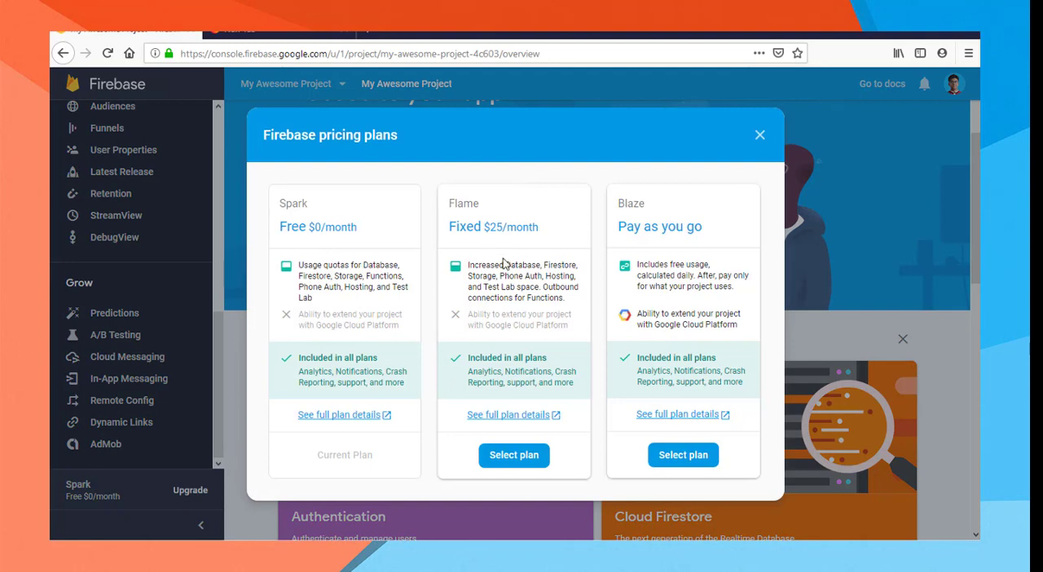
mouse_move(649, 222)
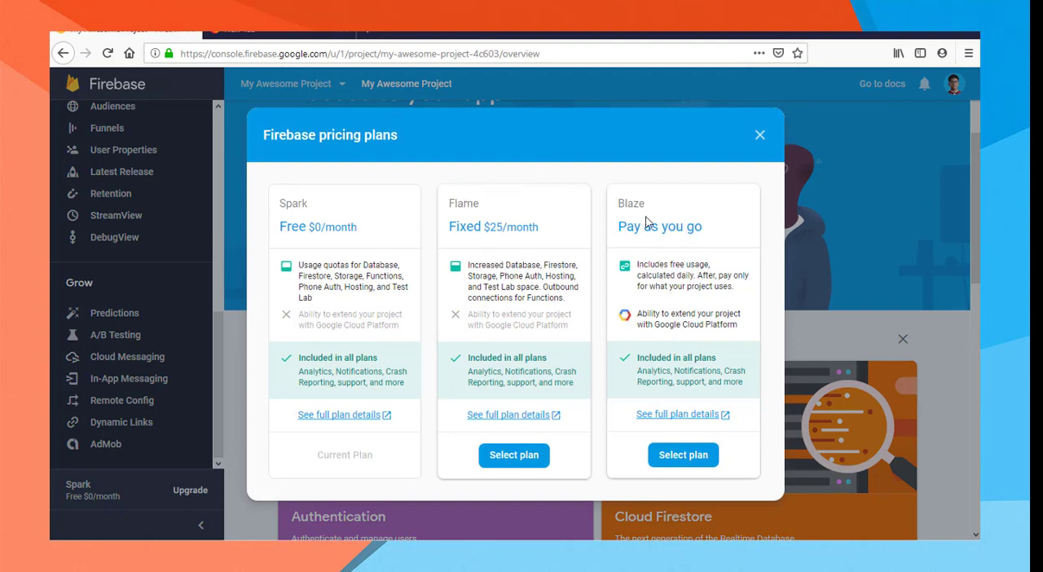
mouse_move(421, 225)
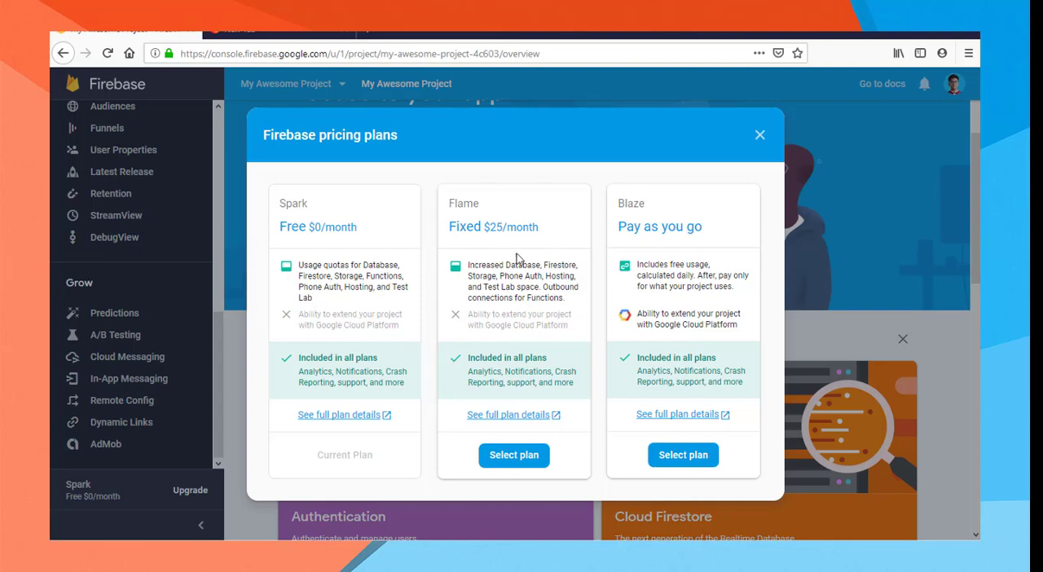
mouse_move(304, 251)
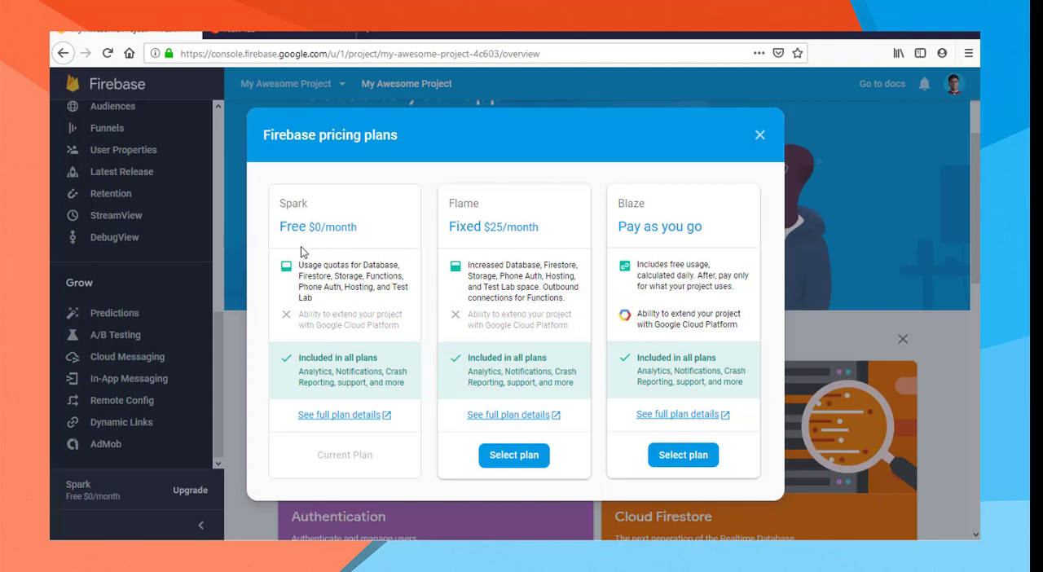
mouse_move(395, 234)
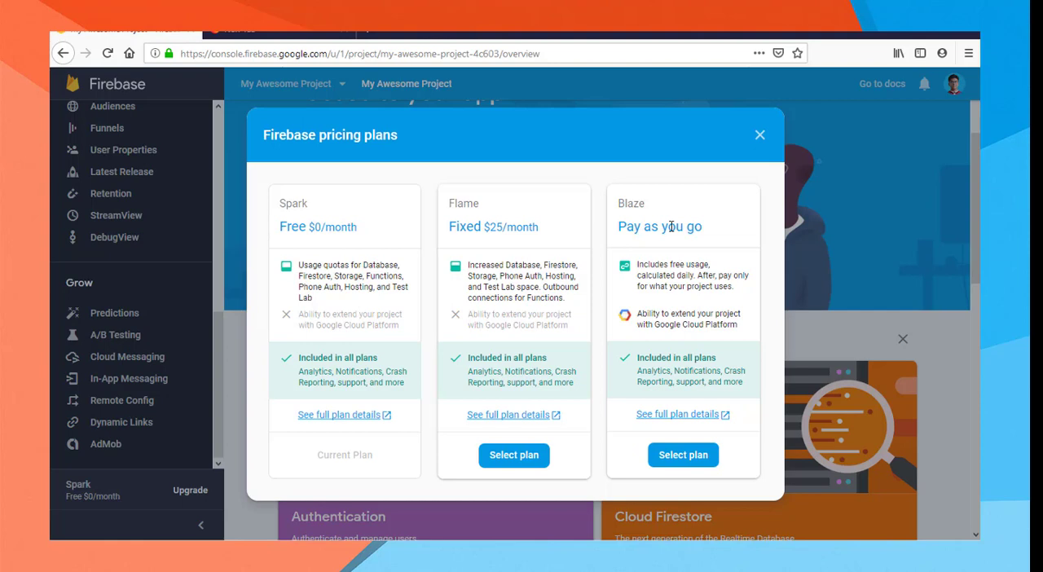
mouse_move(603, 284)
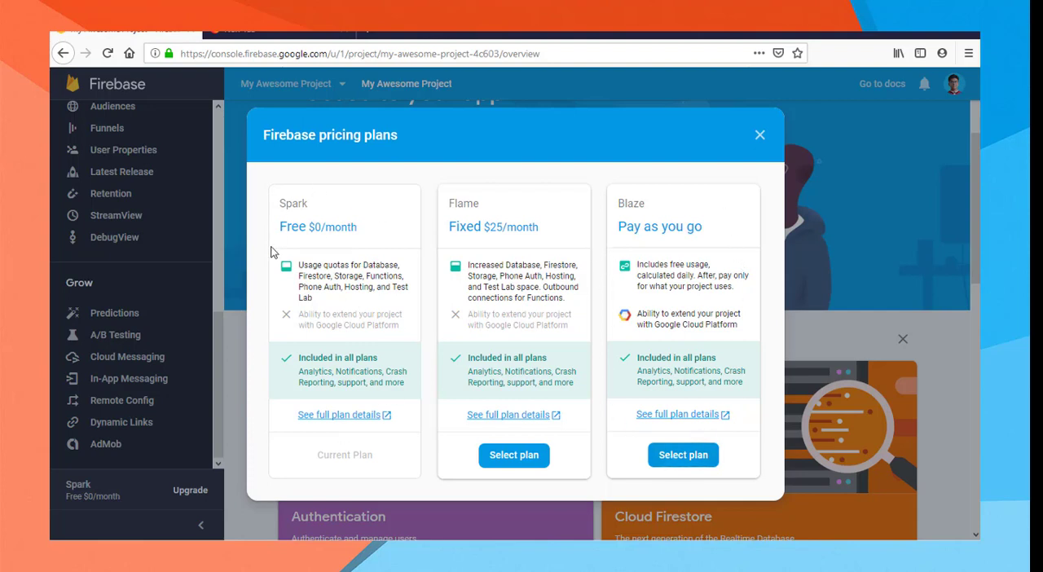
mouse_move(339, 311)
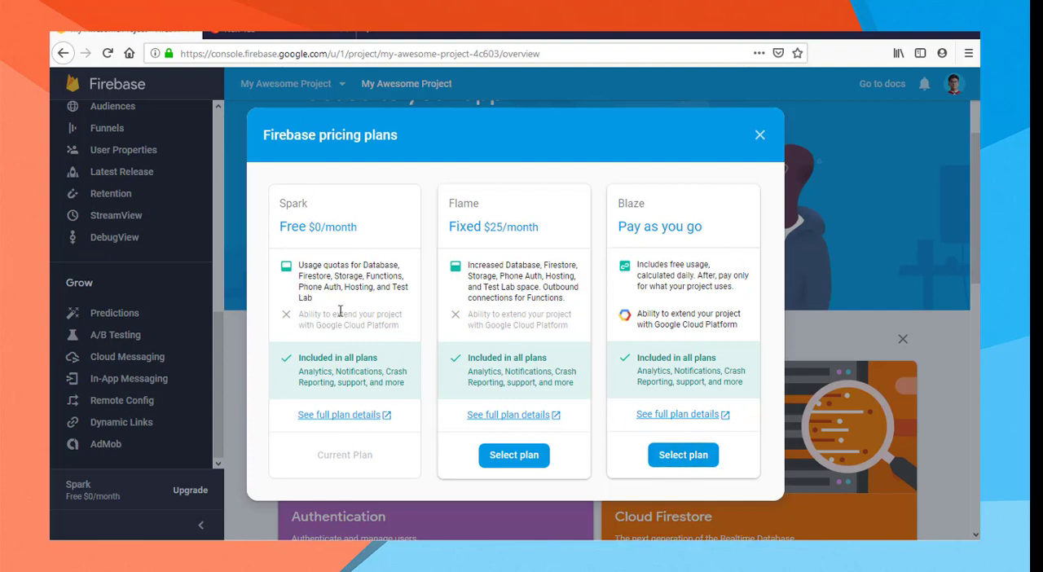
mouse_move(655, 371)
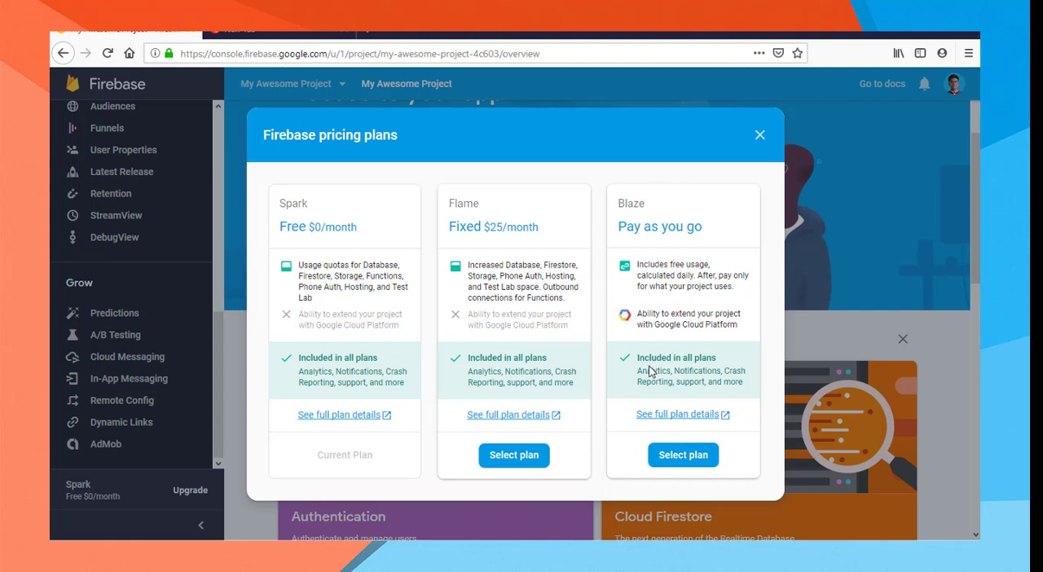
mouse_move(667, 381)
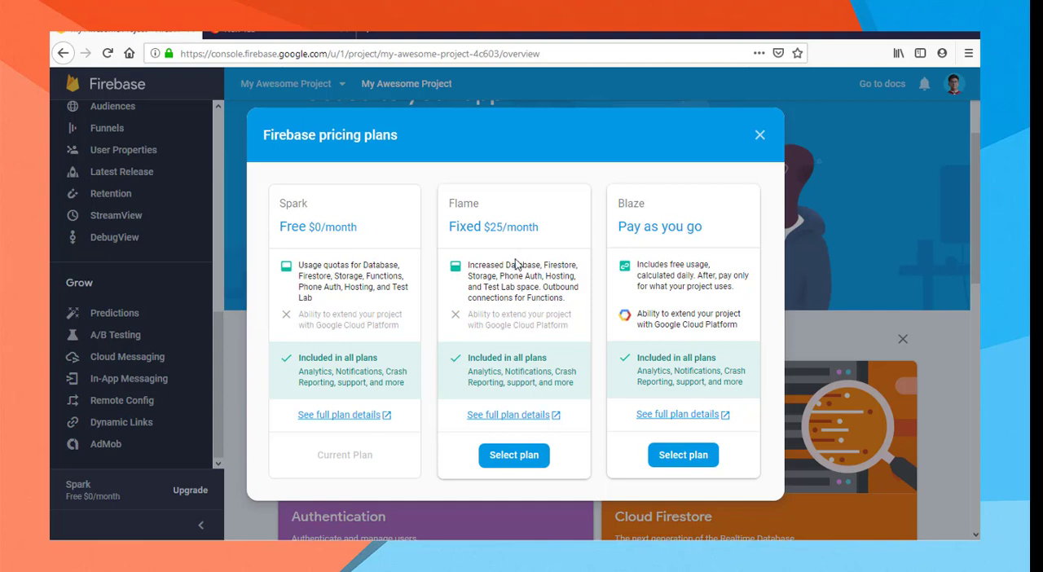
mouse_move(476, 327)
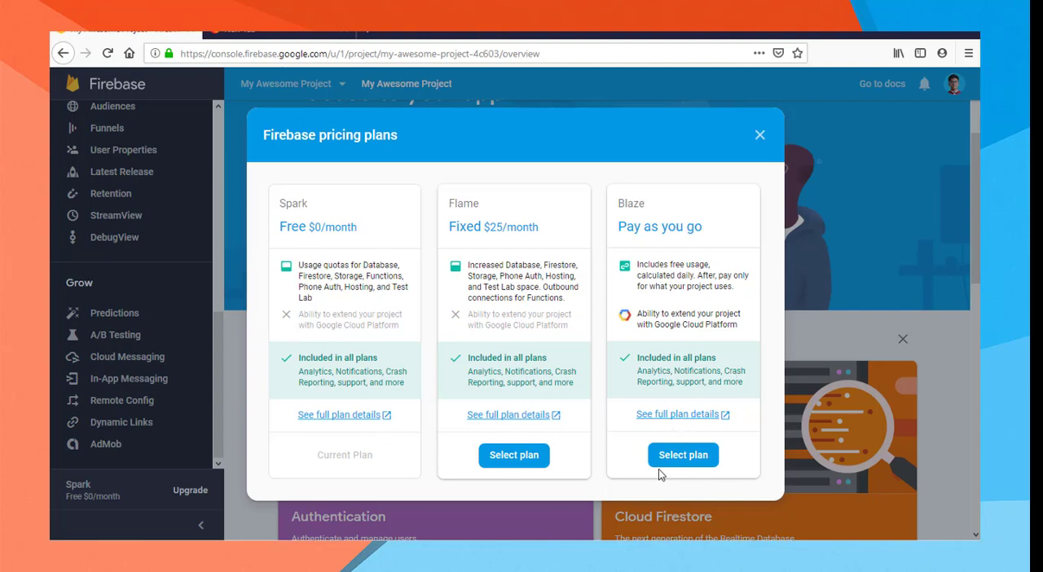
mouse_move(703, 414)
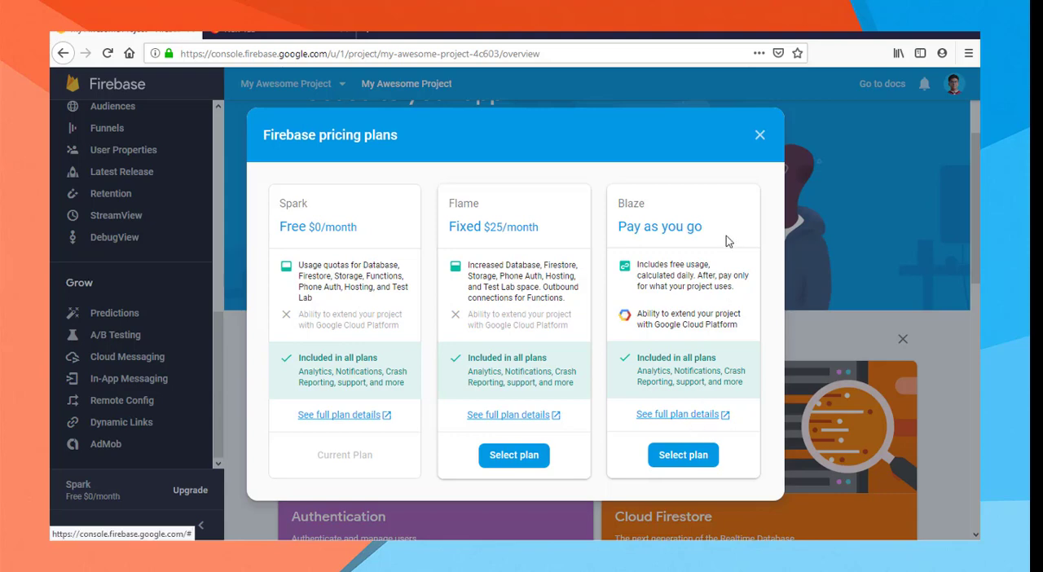
click(759, 134)
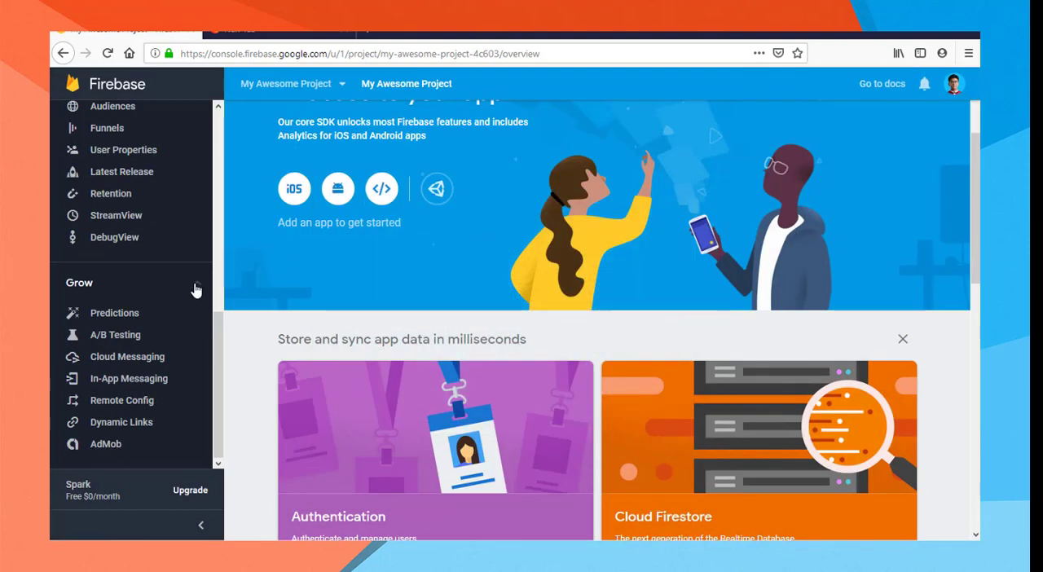